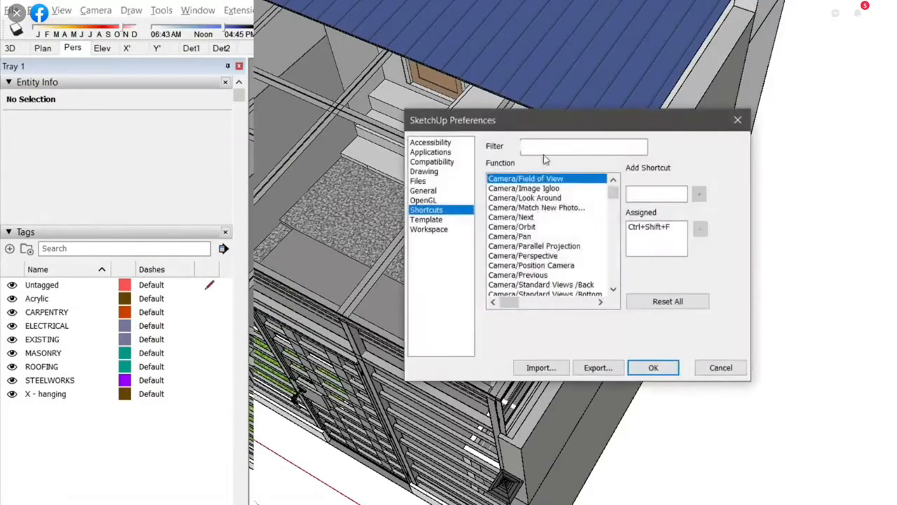
Assign Alt+Shift+T to Intersect Faces With Context, declining to take Alt+T from another command
text(text)
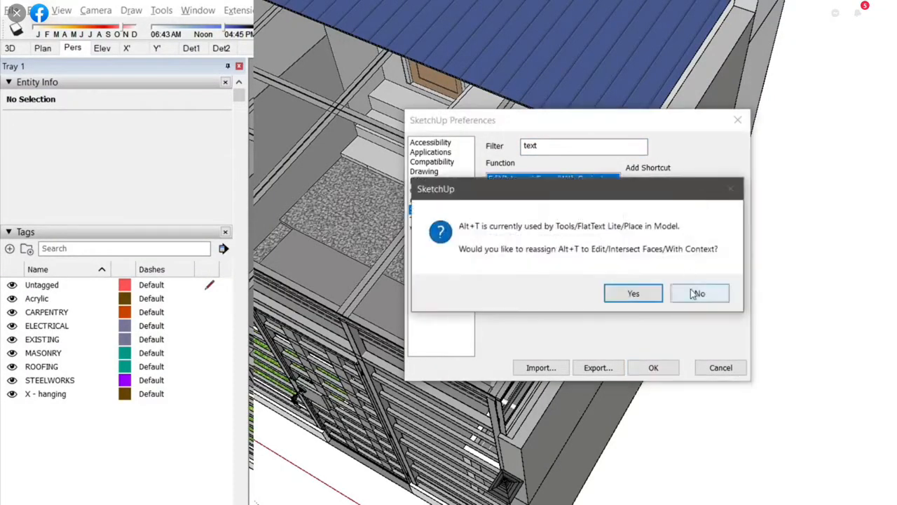
click(698, 293)
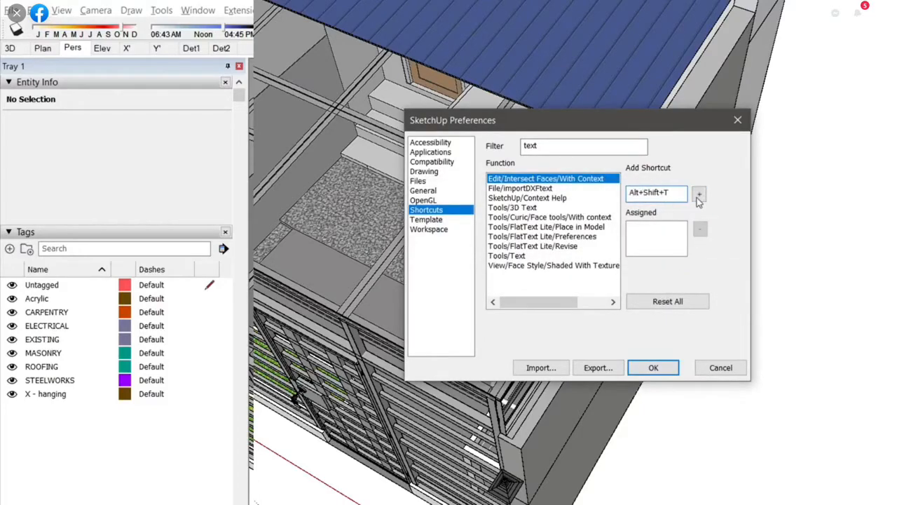
click(653, 367)
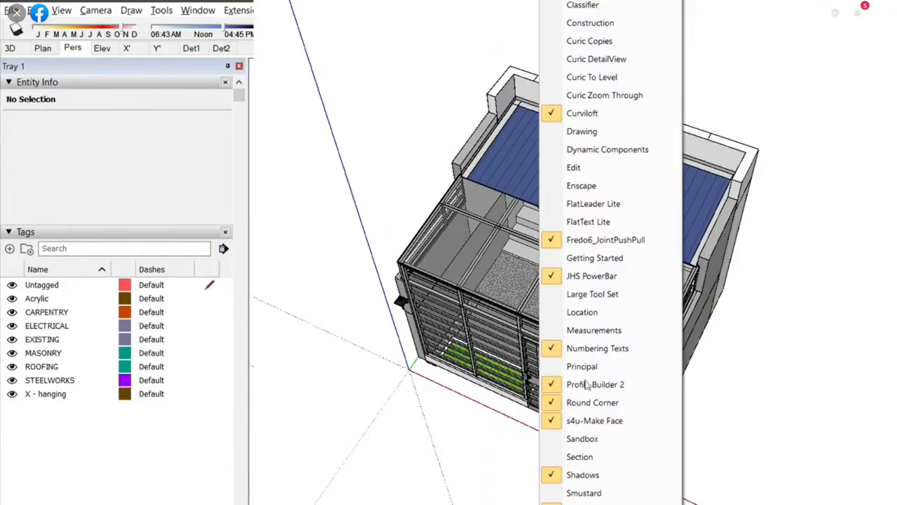
Show the Large Tool Set toolbar from the toolbar list
scroll(down, 3)
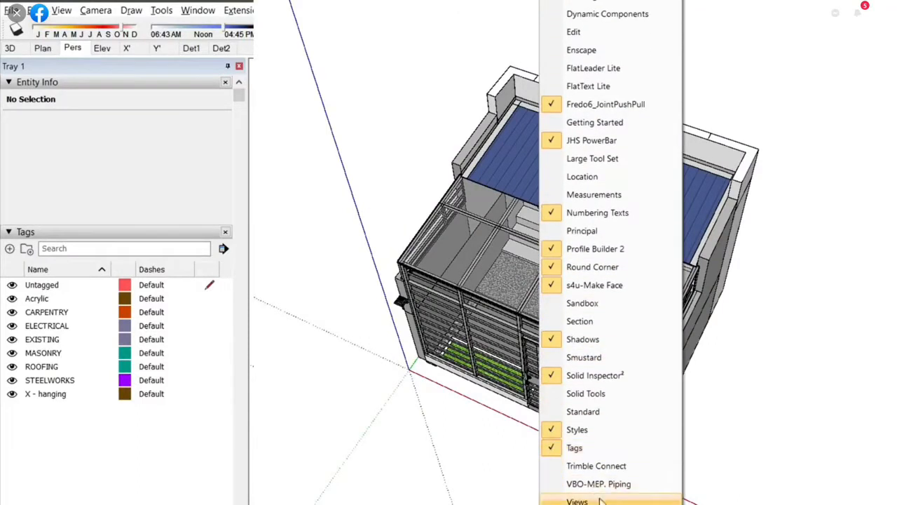
mouse_move(593, 68)
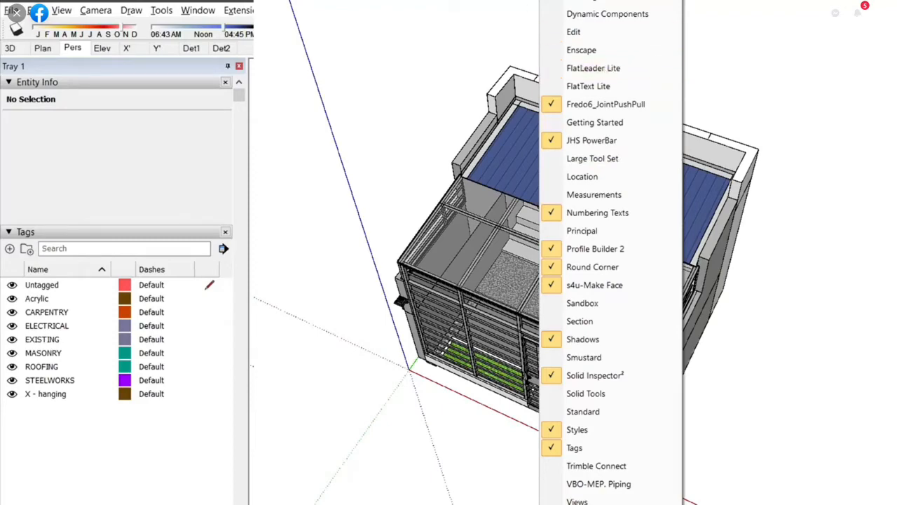
click(591, 157)
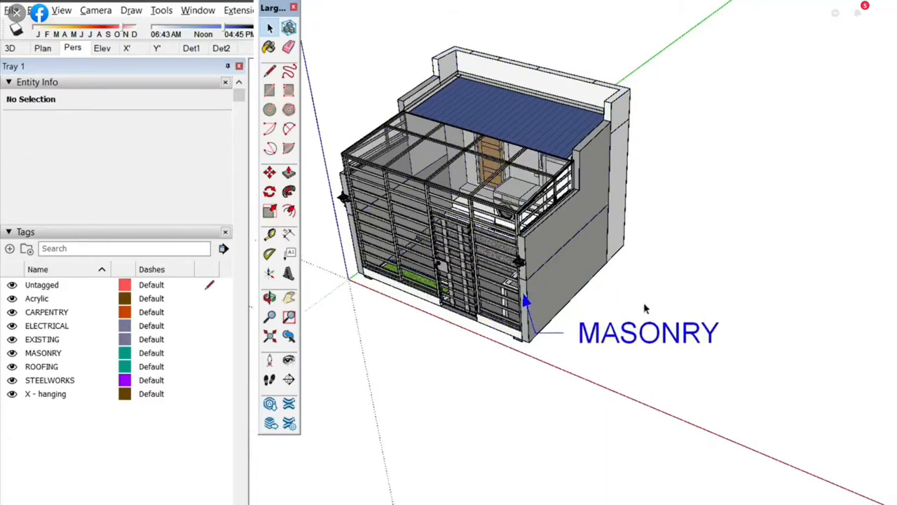
click(646, 332)
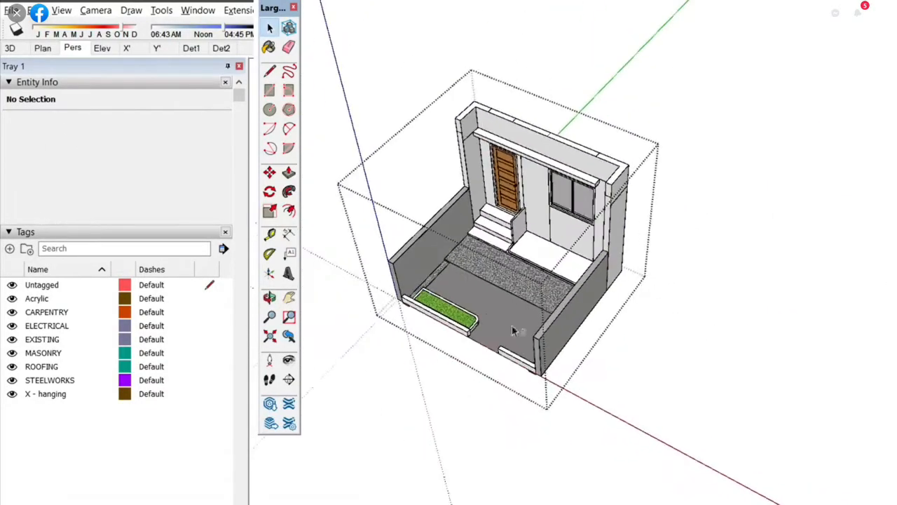
drag(512, 329, 680, 320)
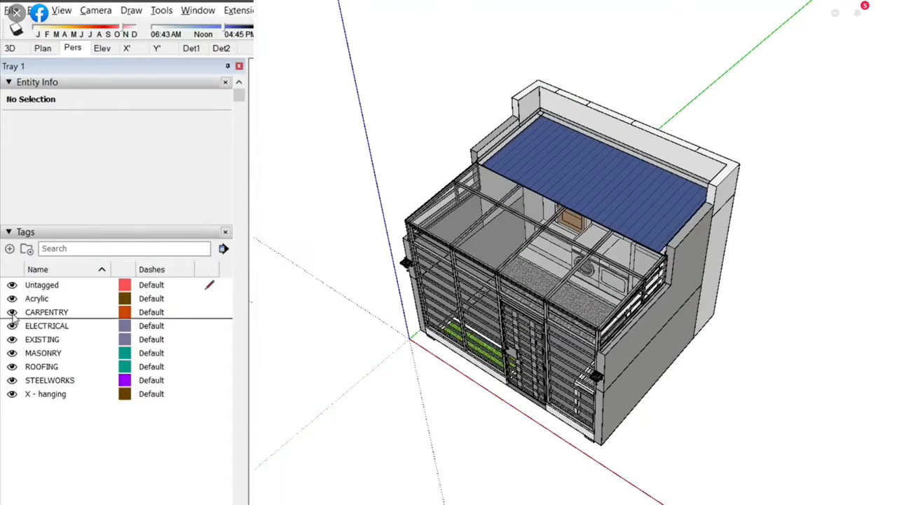
Hide the EXISTING and CARPENTRY tags so the steel framework stands alone
click(48, 325)
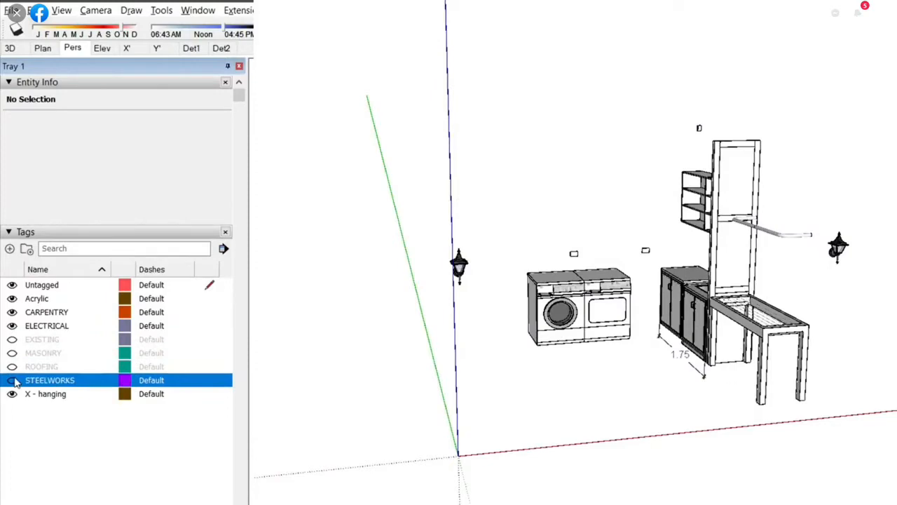
click(11, 380)
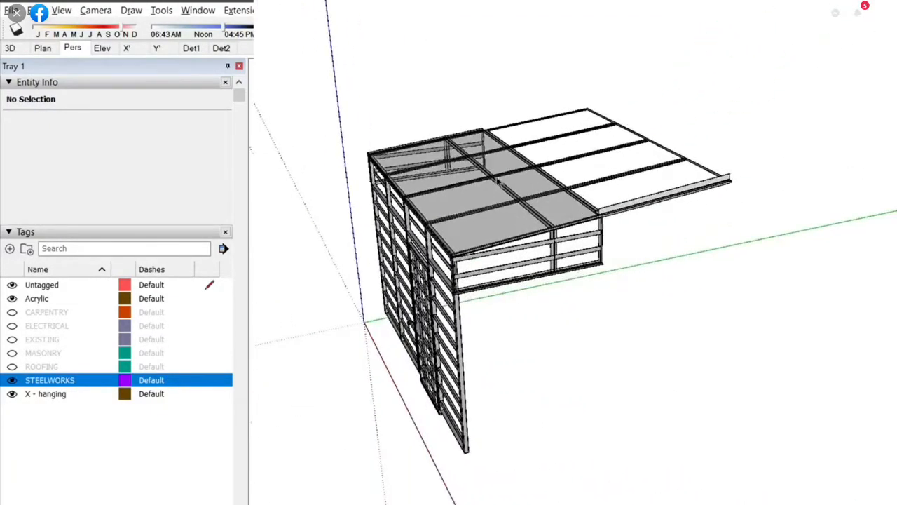
click(498, 181)
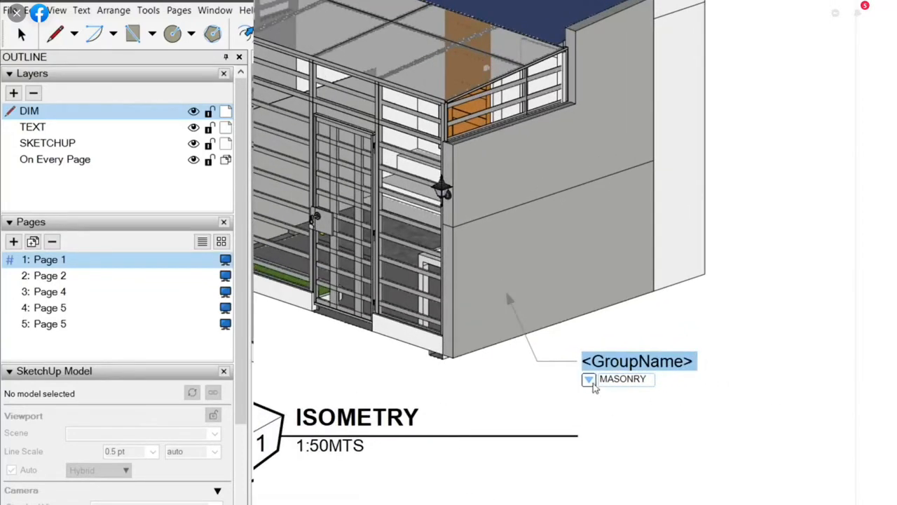
Switch the masonry wall label to the wall face's area, 4.25 m²
click(589, 378)
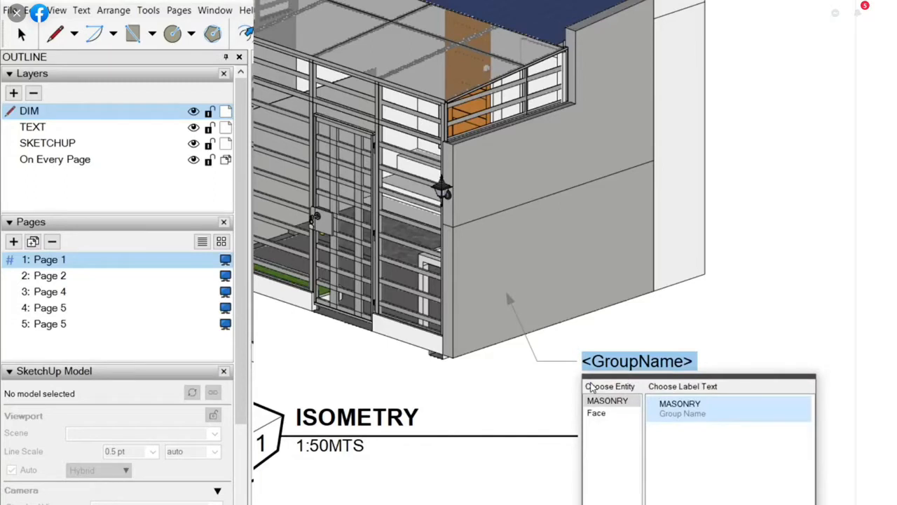
click(596, 412)
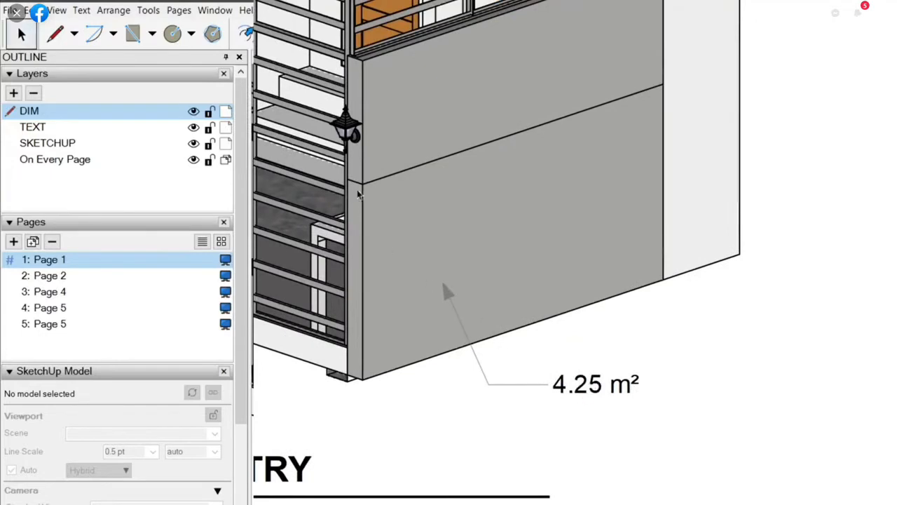
mouse_move(664, 99)
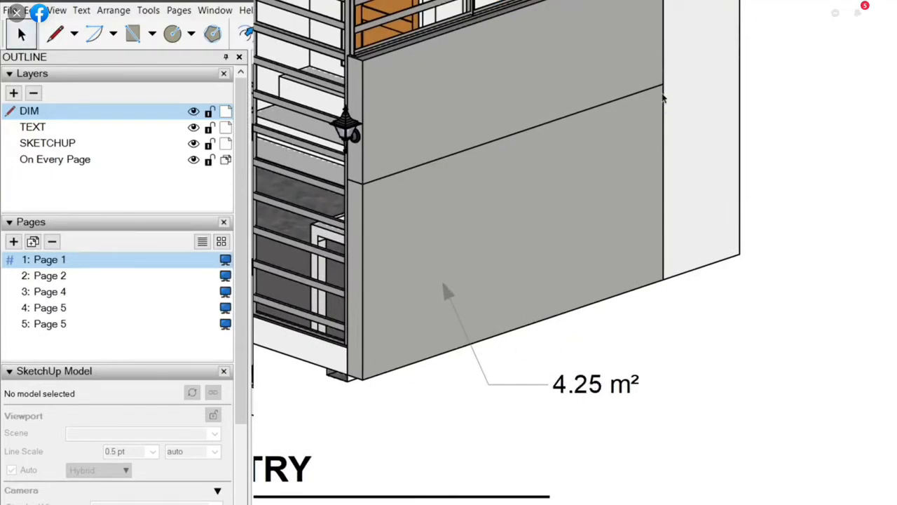
mouse_move(575, 273)
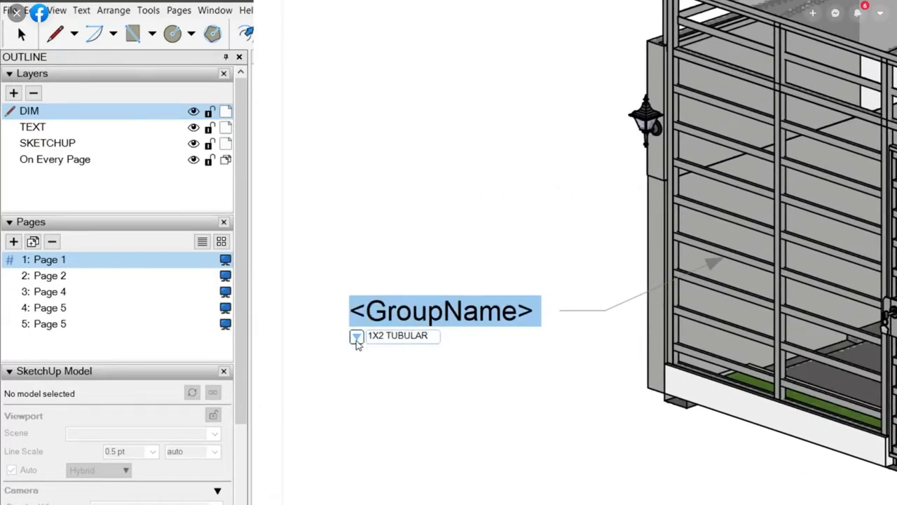
Make the frame label read the STEELWORKS group name and start editing a second label
click(356, 336)
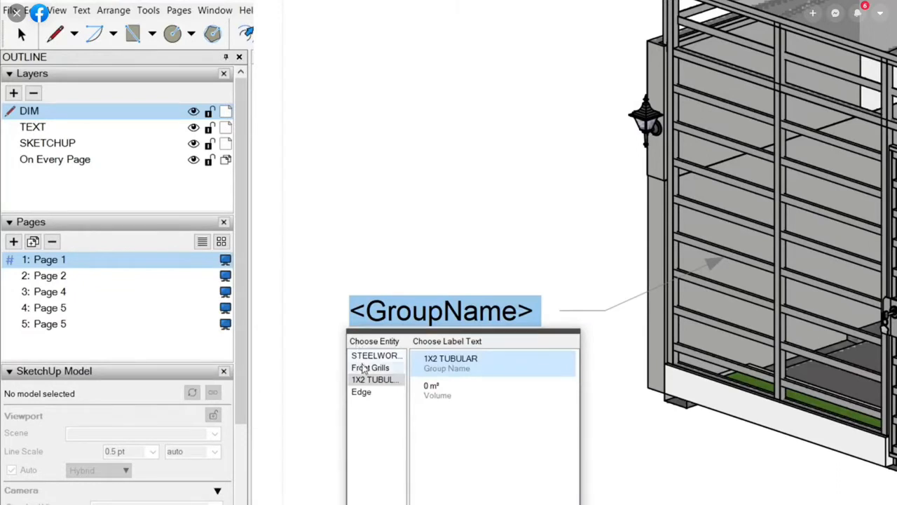
click(376, 358)
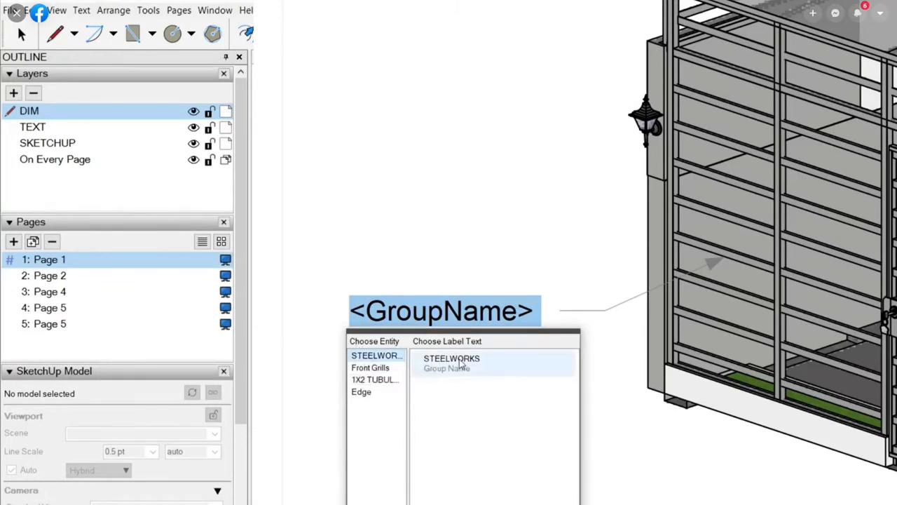
click(452, 359)
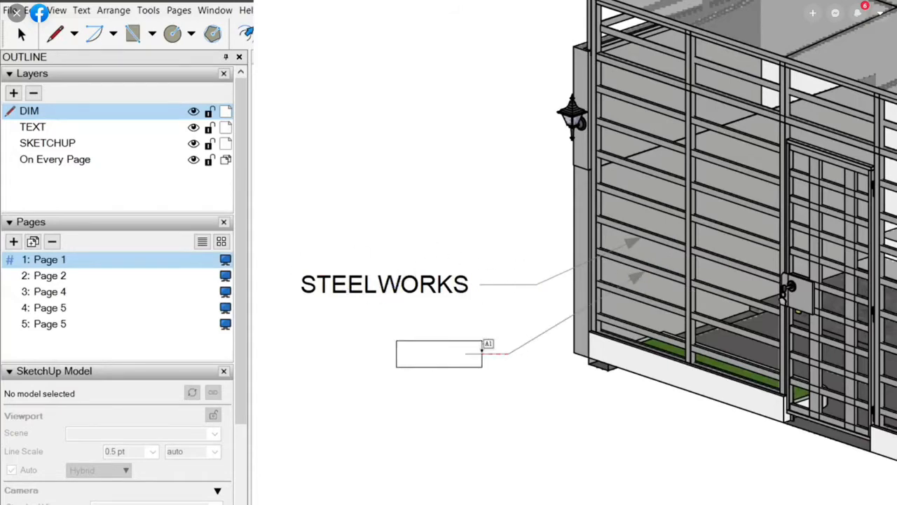
double_click(440, 353)
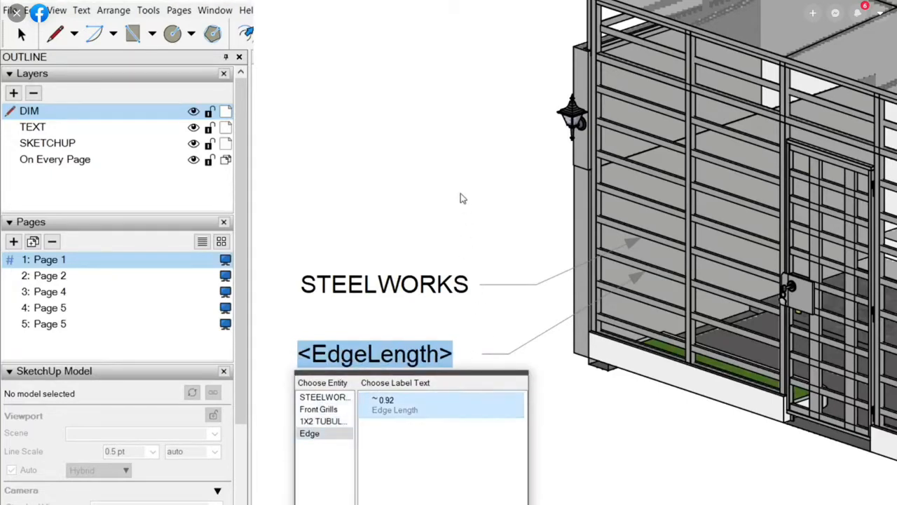
Label the frame member with its edge length ~0.92 and point a new label at the lower frame
click(394, 404)
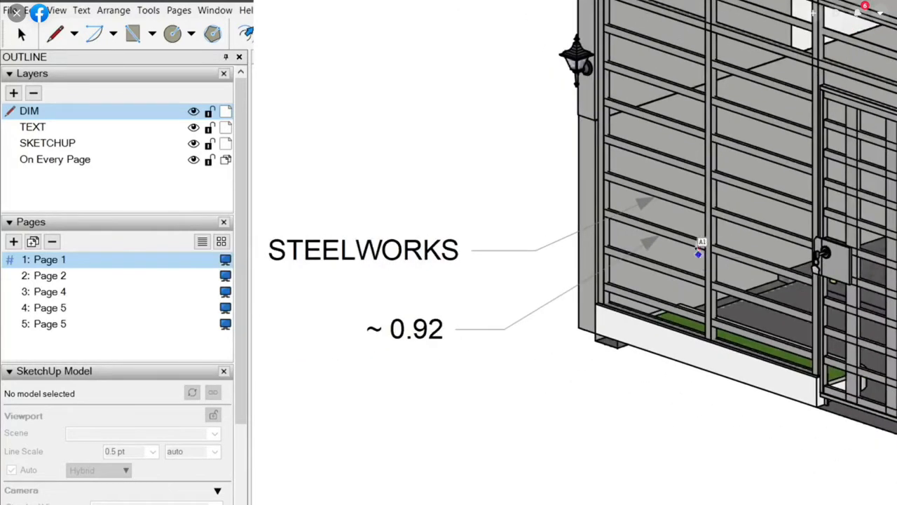
drag(701, 253, 494, 392)
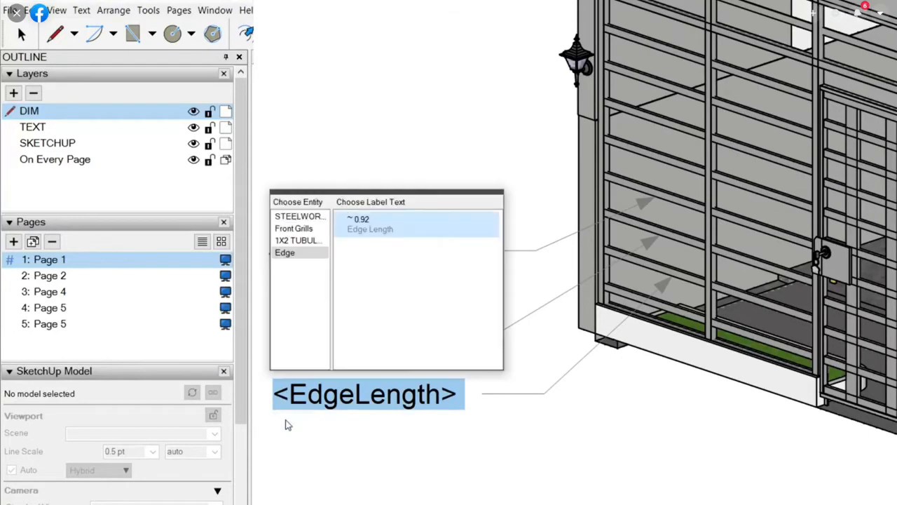
click(294, 227)
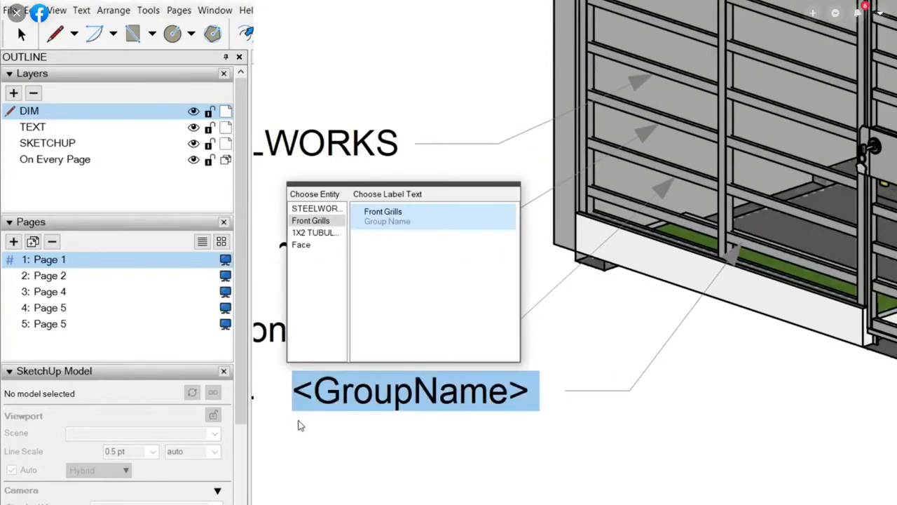
Label the Front Grills by group name and add a FLATSHEET group-name label on the gate frame
click(316, 233)
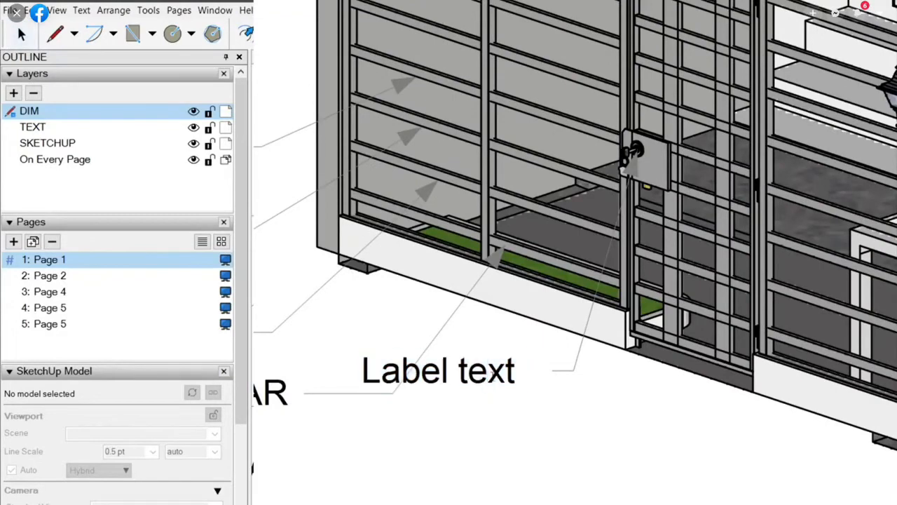
click(435, 370)
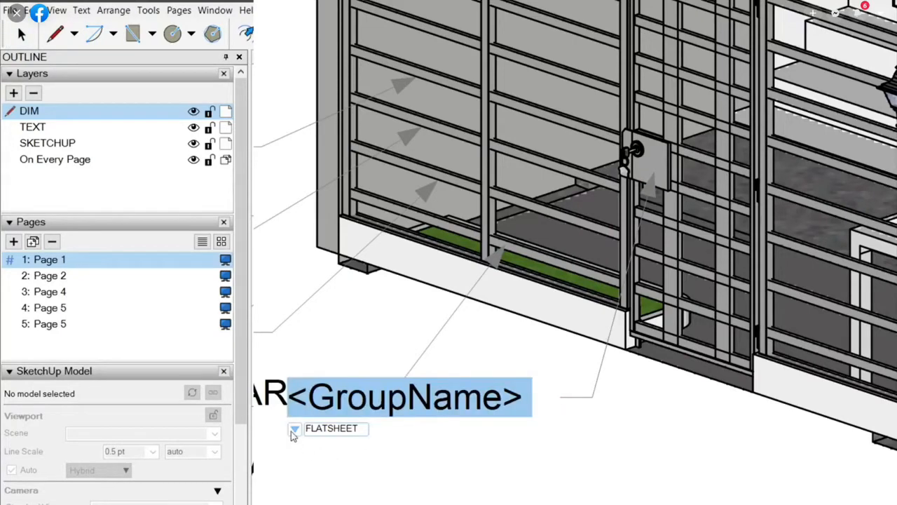
click(294, 429)
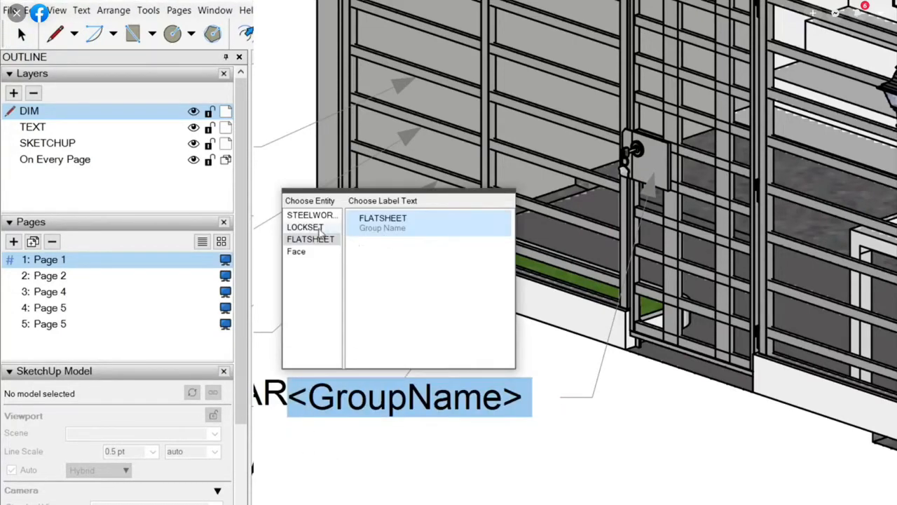
click(311, 214)
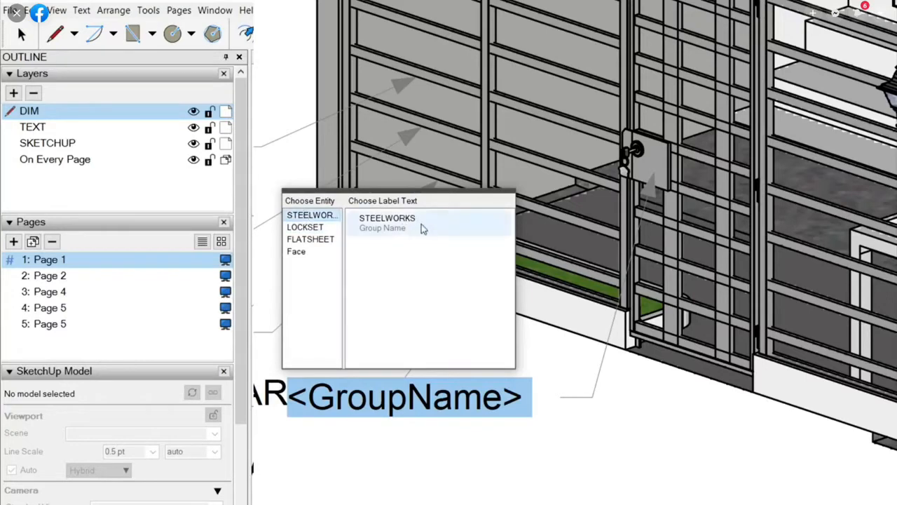
click(311, 238)
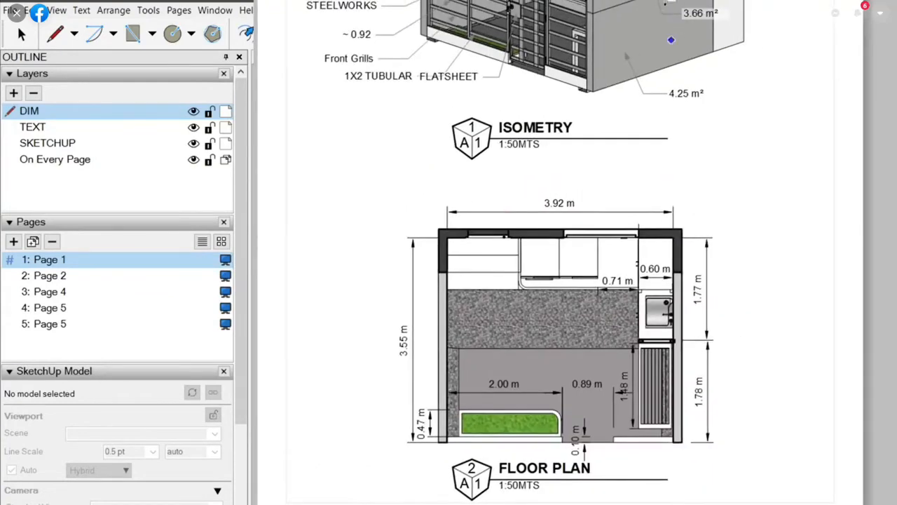
On Page 2, finish the LEDGE label and point a new METAL ROOF label at the roof edge
click(49, 274)
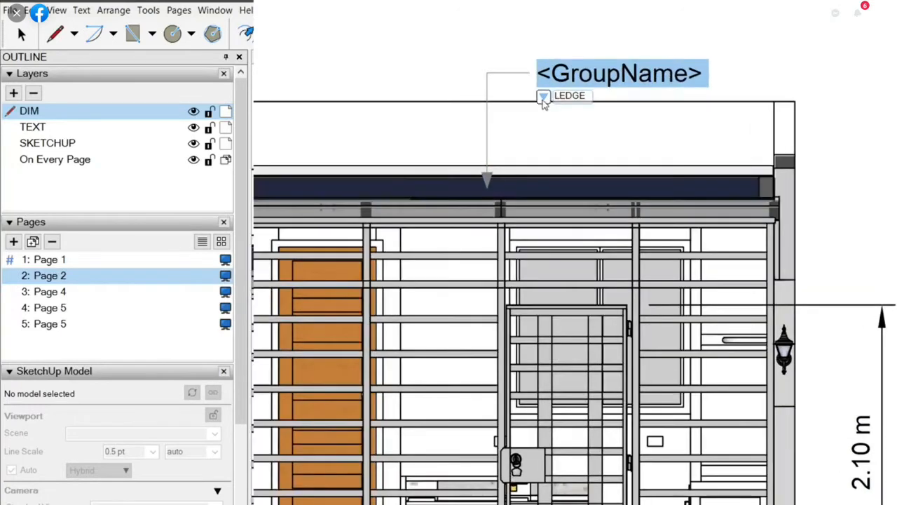
click(544, 96)
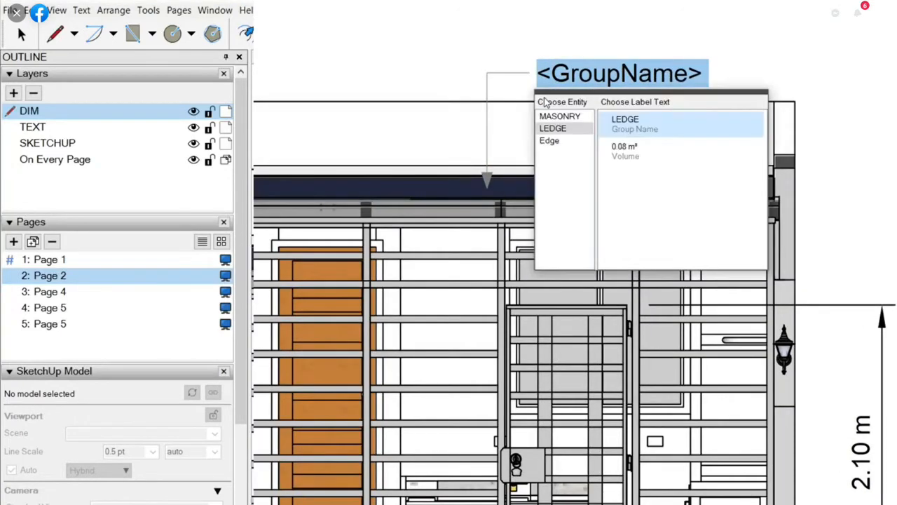
click(634, 123)
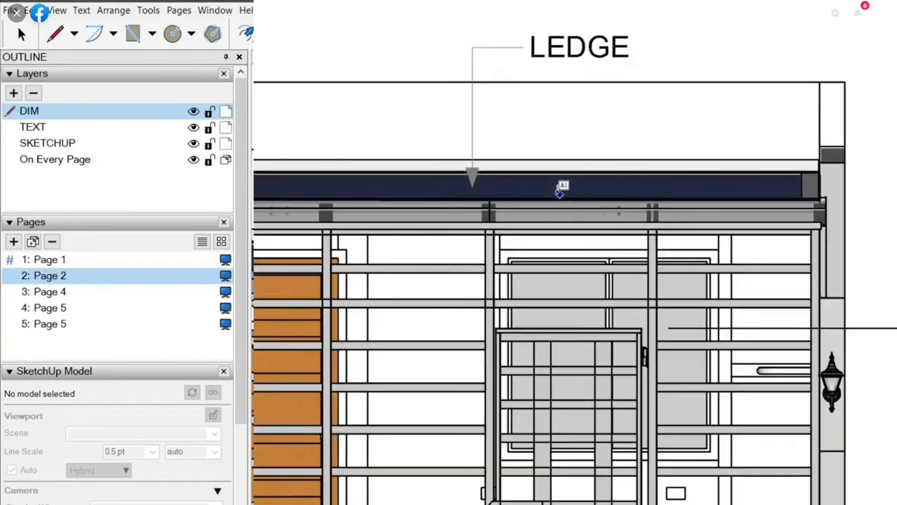
drag(561, 189, 784, 57)
text(METAL ROOF)
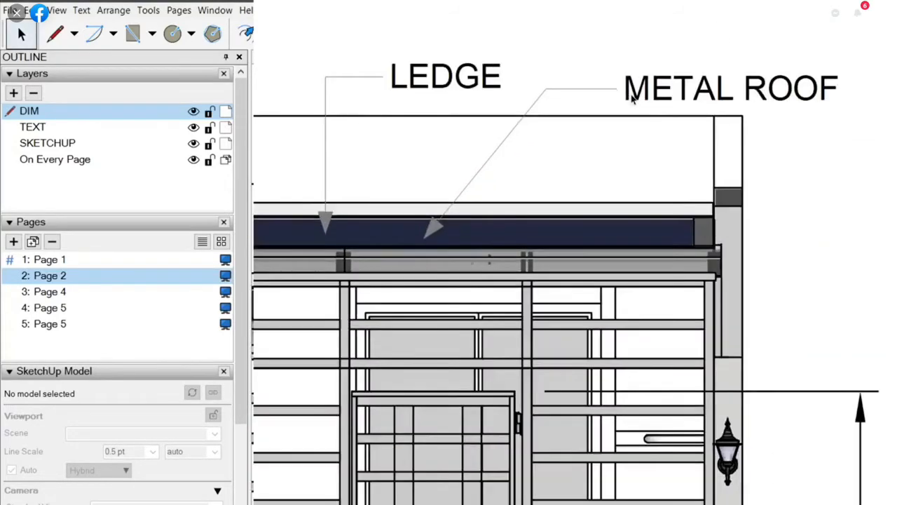
Convert the METAL ROOF label's straight leader into a curve
right_click(729, 86)
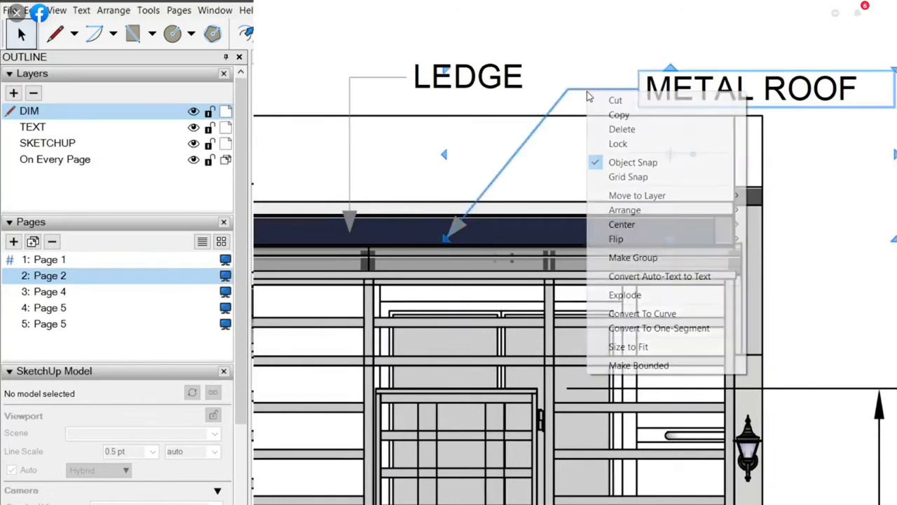
mouse_move(642, 314)
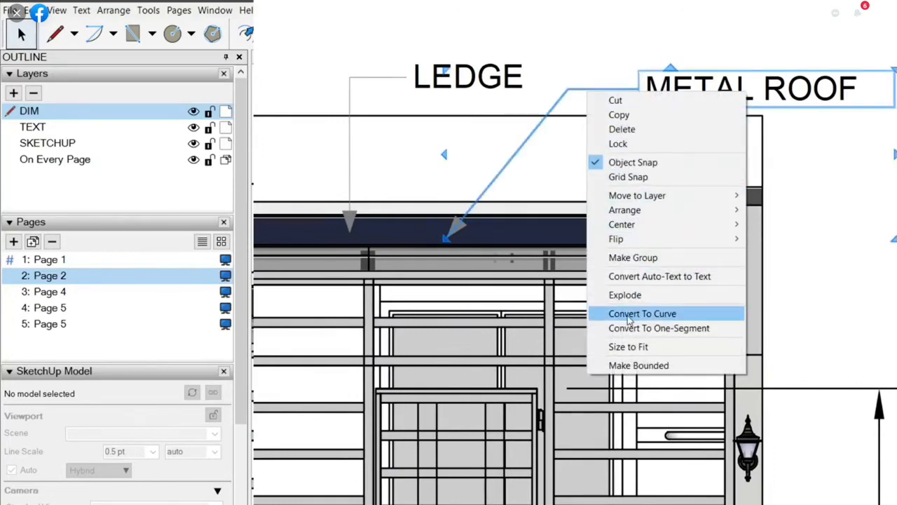
click(642, 314)
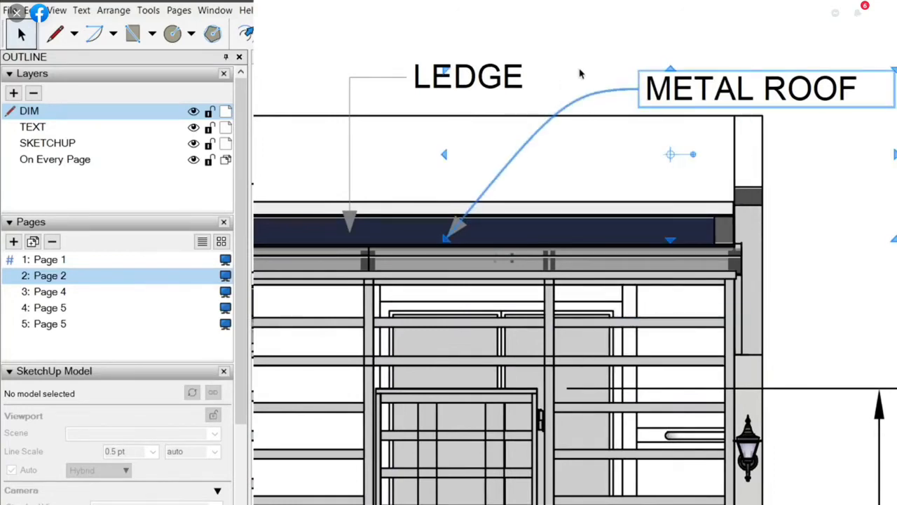
right_click(448, 83)
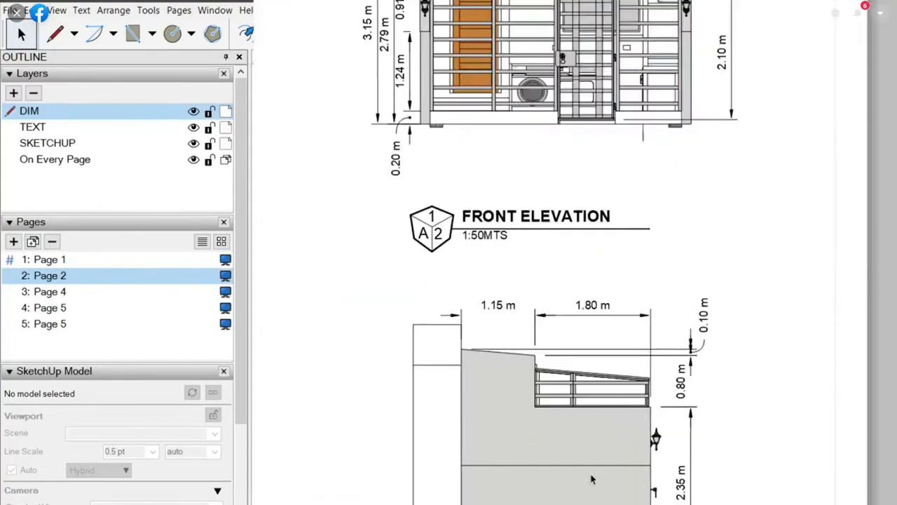
Go to Page 4 and zoom into the spot detail ready to label the flat bar
scroll(down, 3)
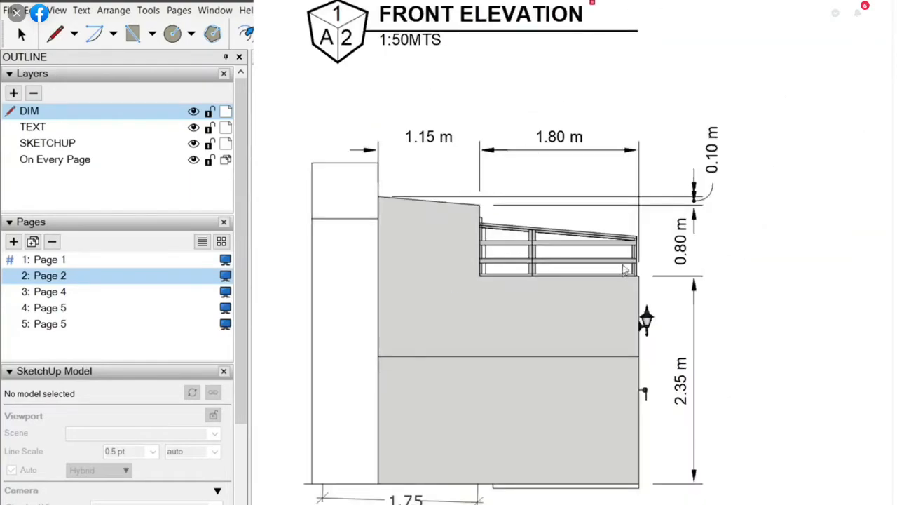
click(49, 291)
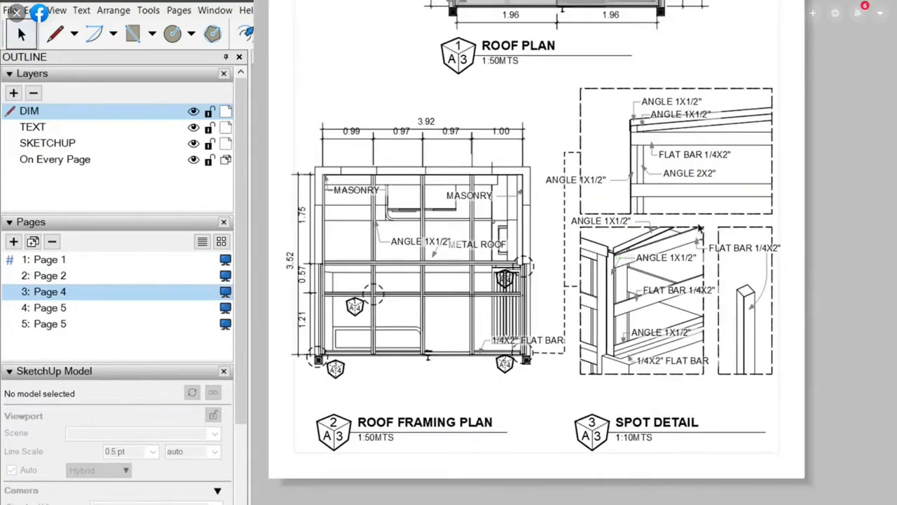
scroll(down, 3)
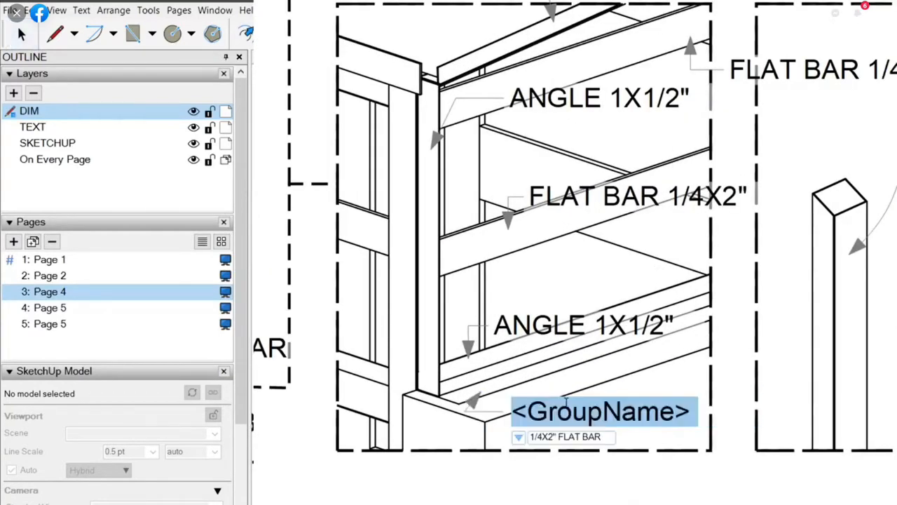
Place the 1/4X2" FLAT BAR label in the spot detail
click(519, 437)
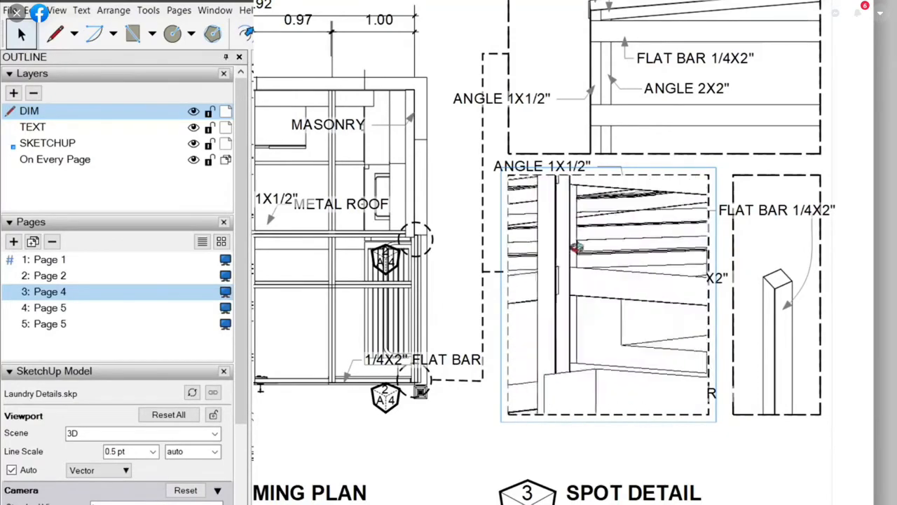
Orbit the Laundry Details model inside the viewport to inspect the connection from several angles
drag(574, 249, 530, 325)
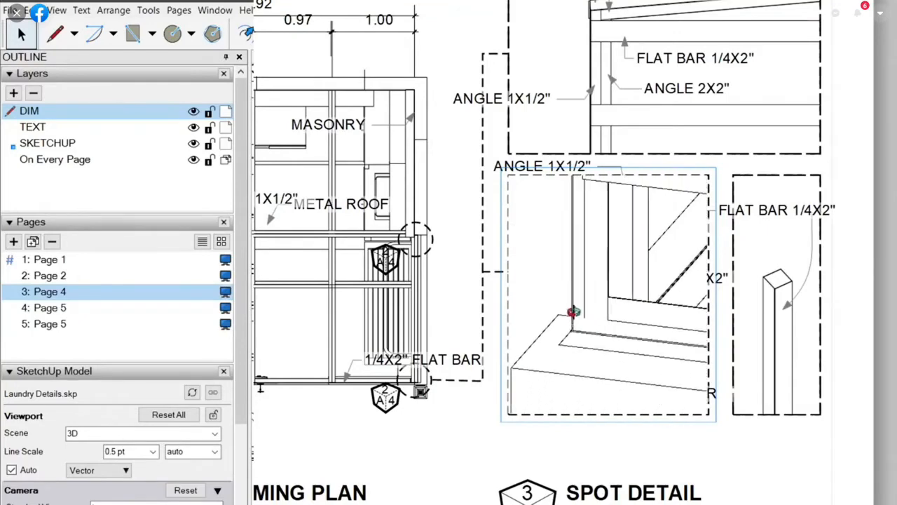
drag(572, 312, 620, 294)
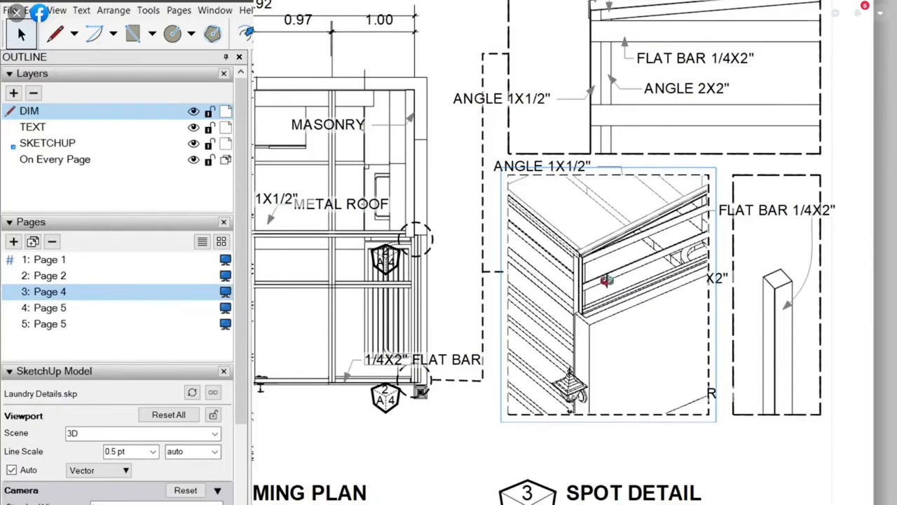
drag(606, 281, 638, 250)
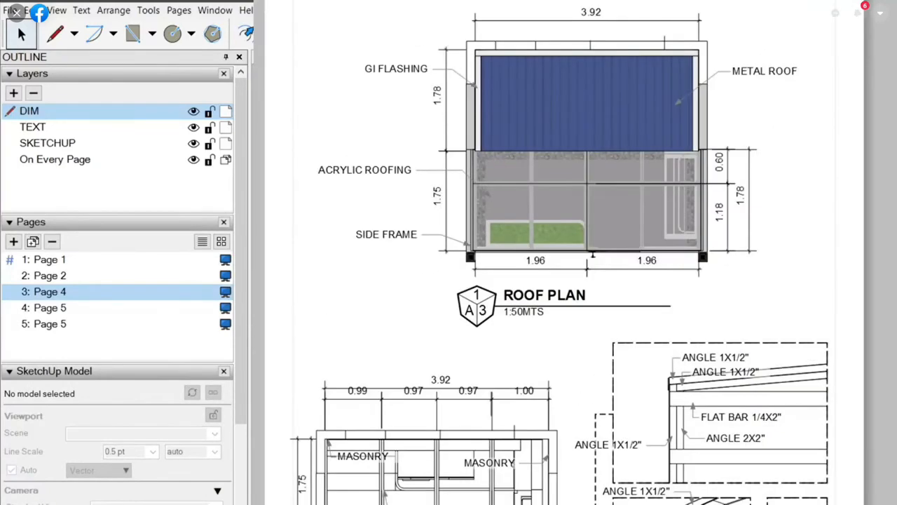
Switch to Page 5 and scroll down through the laundry frame details
click(49, 308)
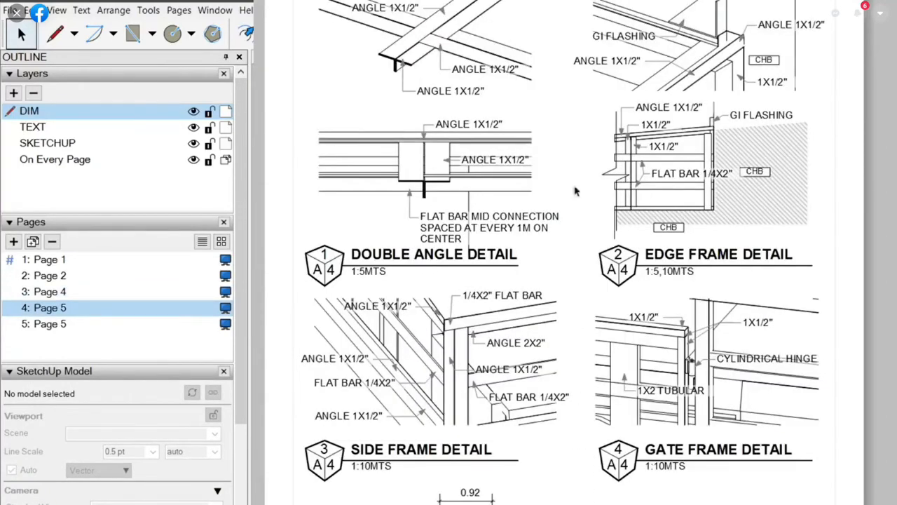
scroll(down, 3)
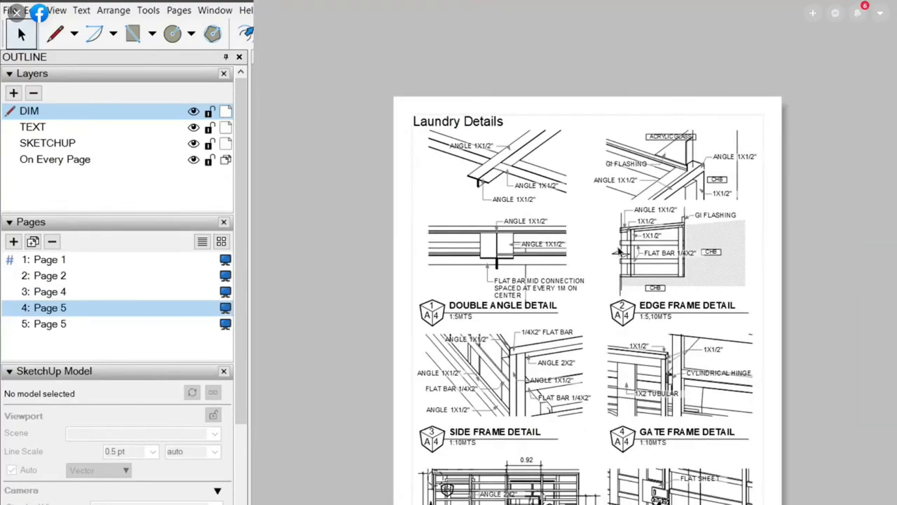
scroll(down, 3)
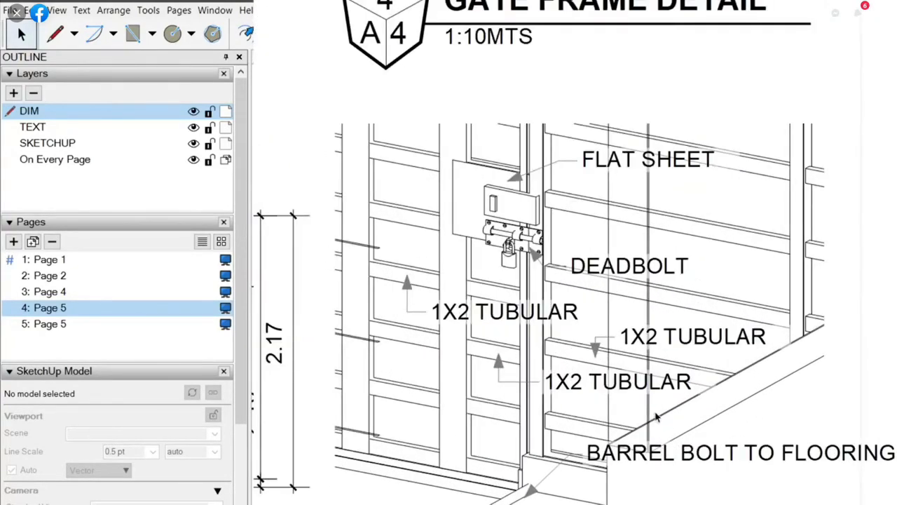
scroll(down, 3)
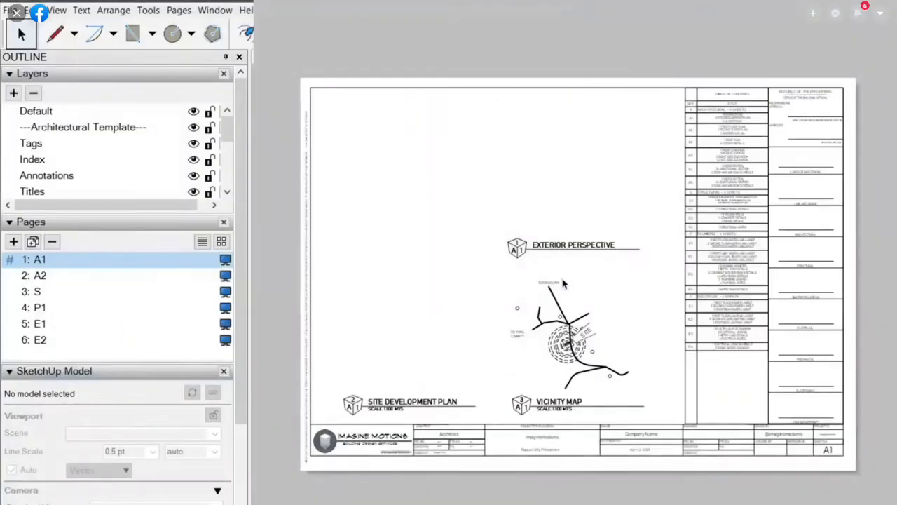
mouse_move(538, 51)
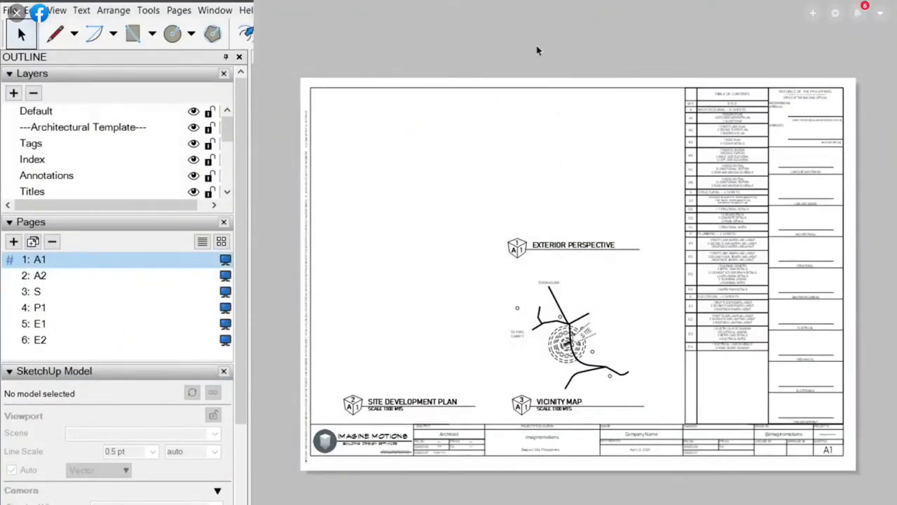
mouse_move(536, 51)
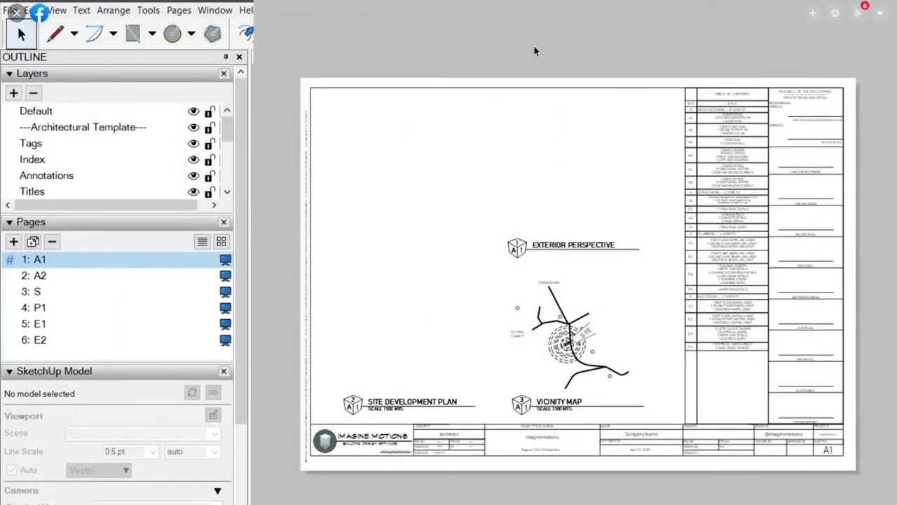
mouse_move(578, 151)
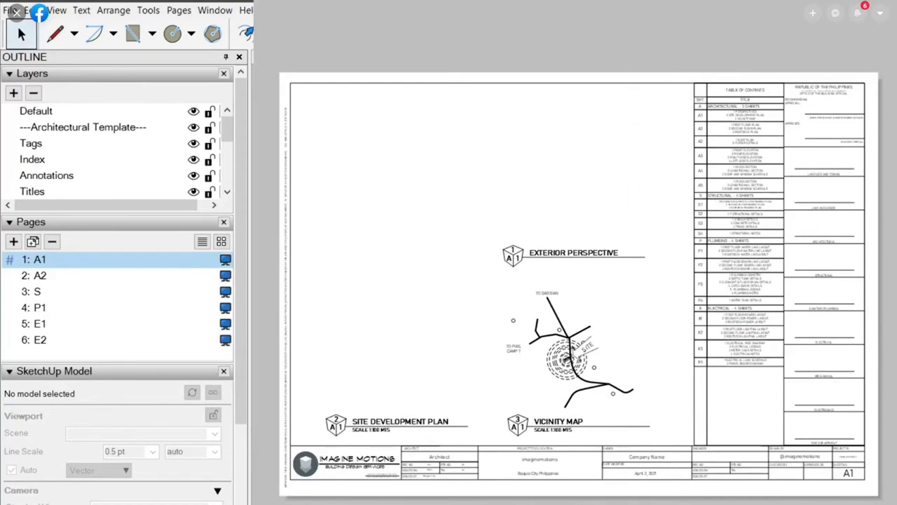
Page through sheets A2, S, E1, E2, P1 and S, ending back on the P1 water line layout
click(40, 275)
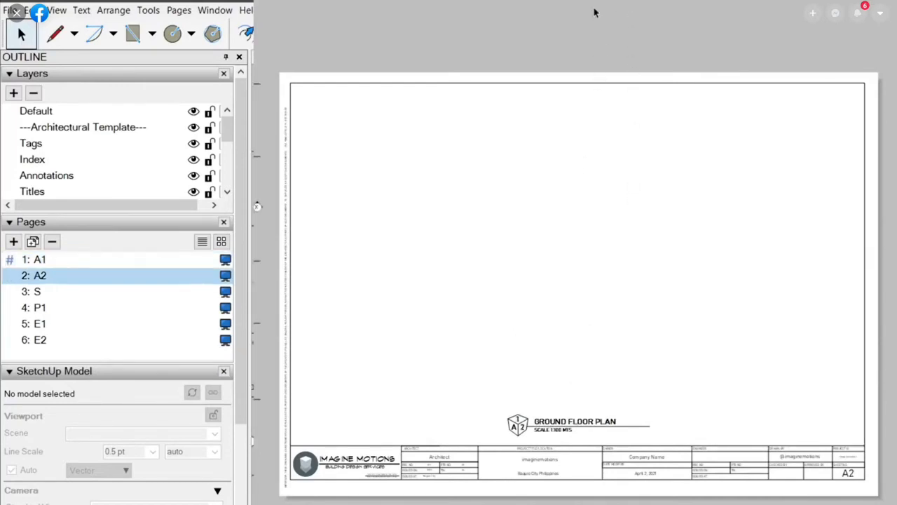
click(37, 291)
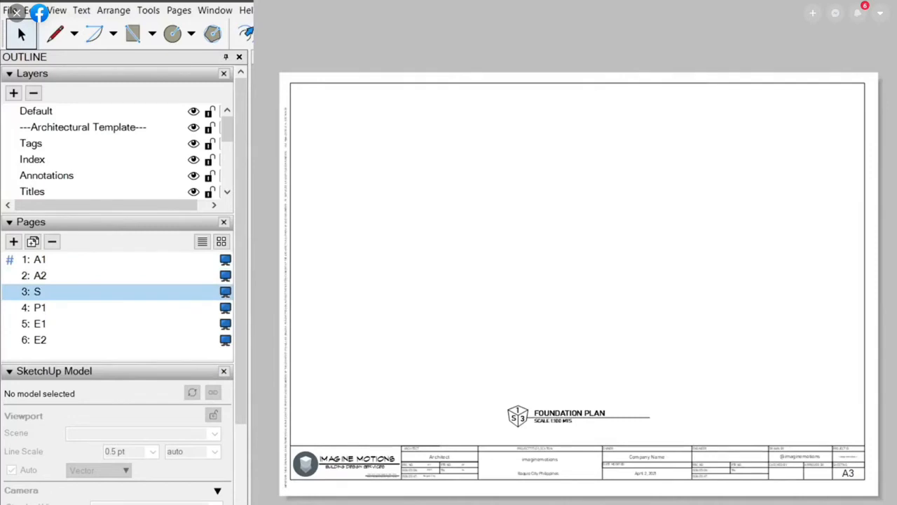
click(40, 322)
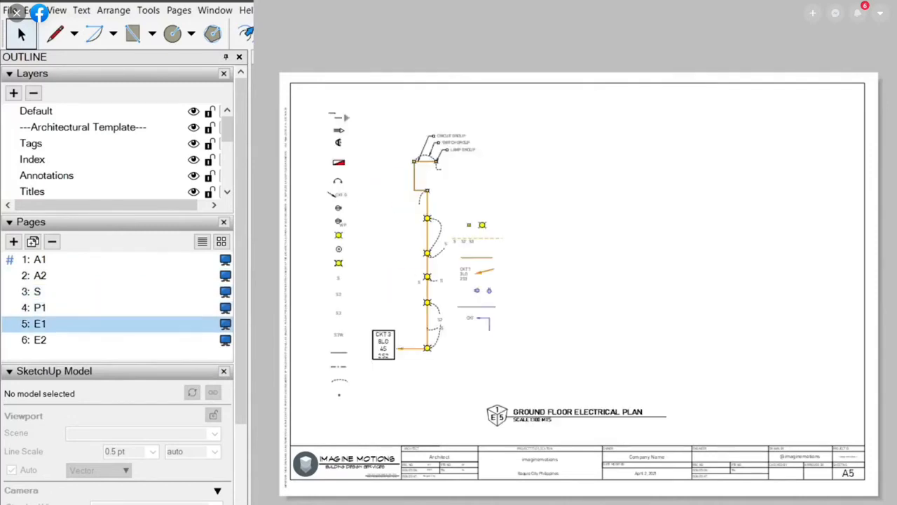
click(39, 339)
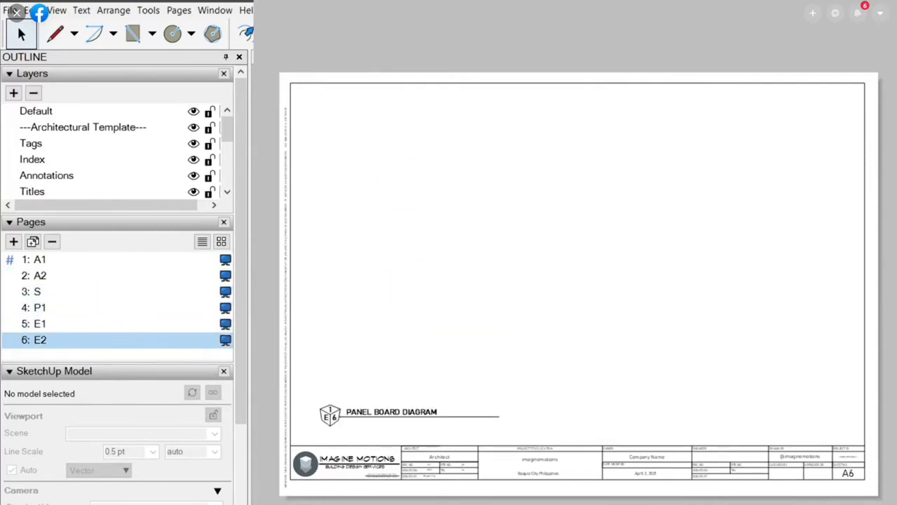
click(39, 307)
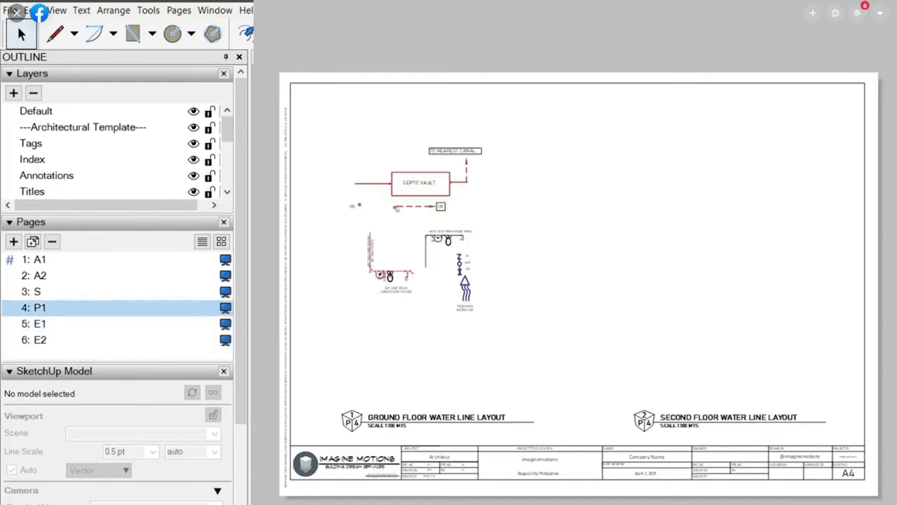
click(36, 290)
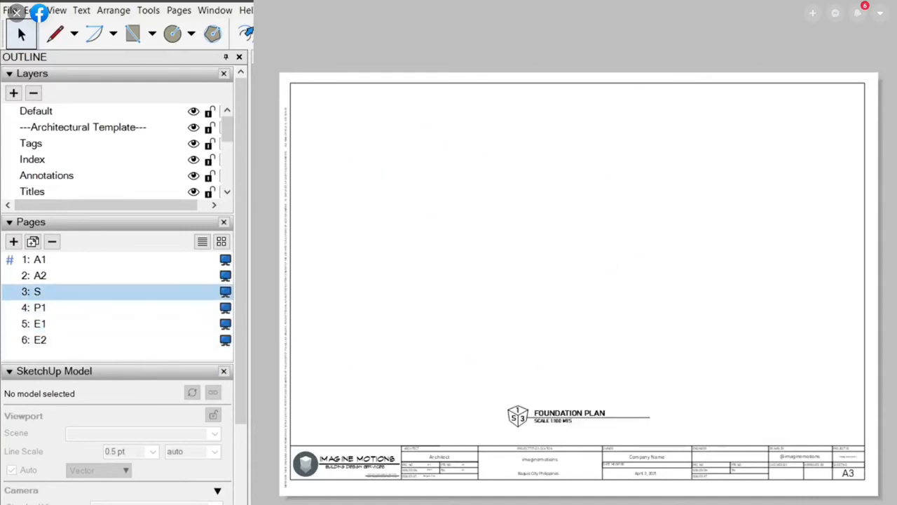
click(39, 307)
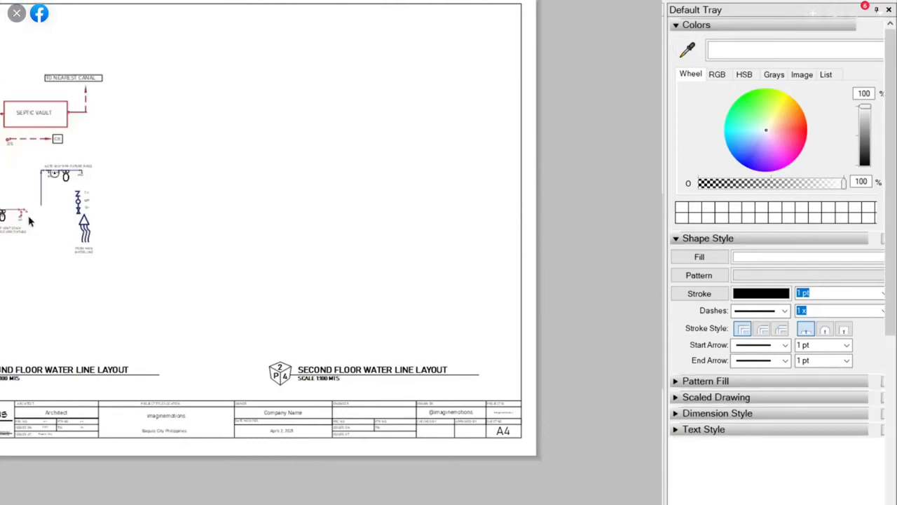
Place the C1-F1 footing symbol from the KIMBOOK scrapbook beside the site plan and show its 1:100 scale settings
click(676, 25)
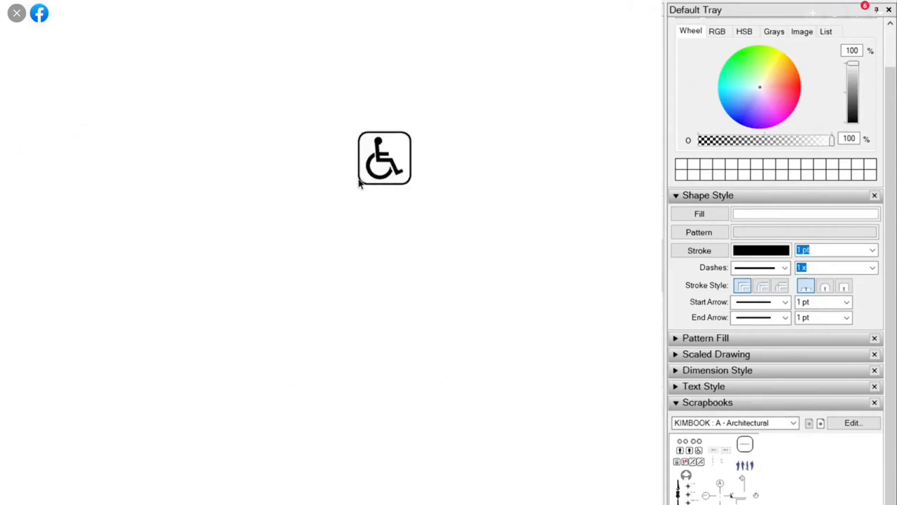
drag(384, 159, 408, 182)
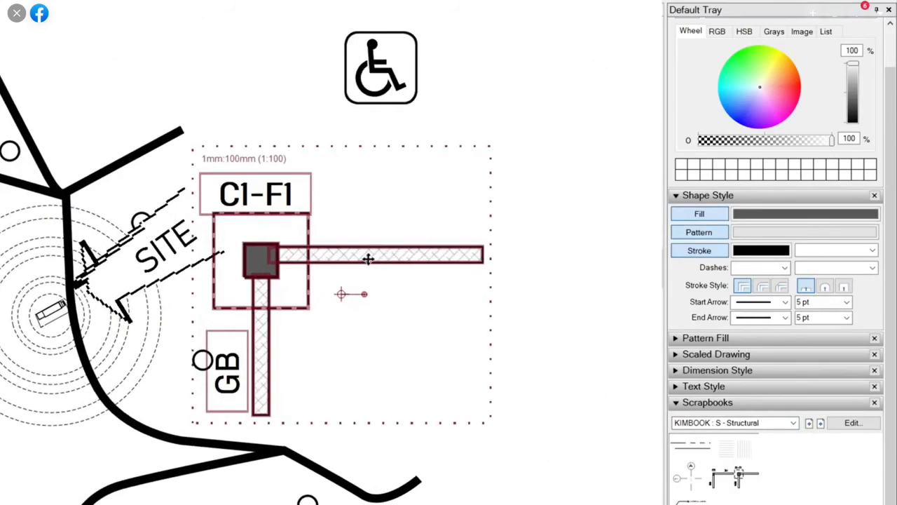
click(715, 353)
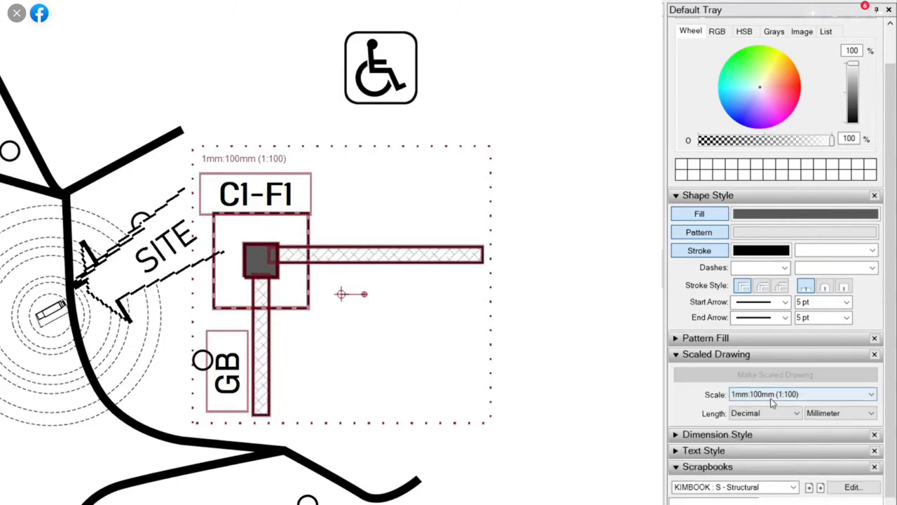